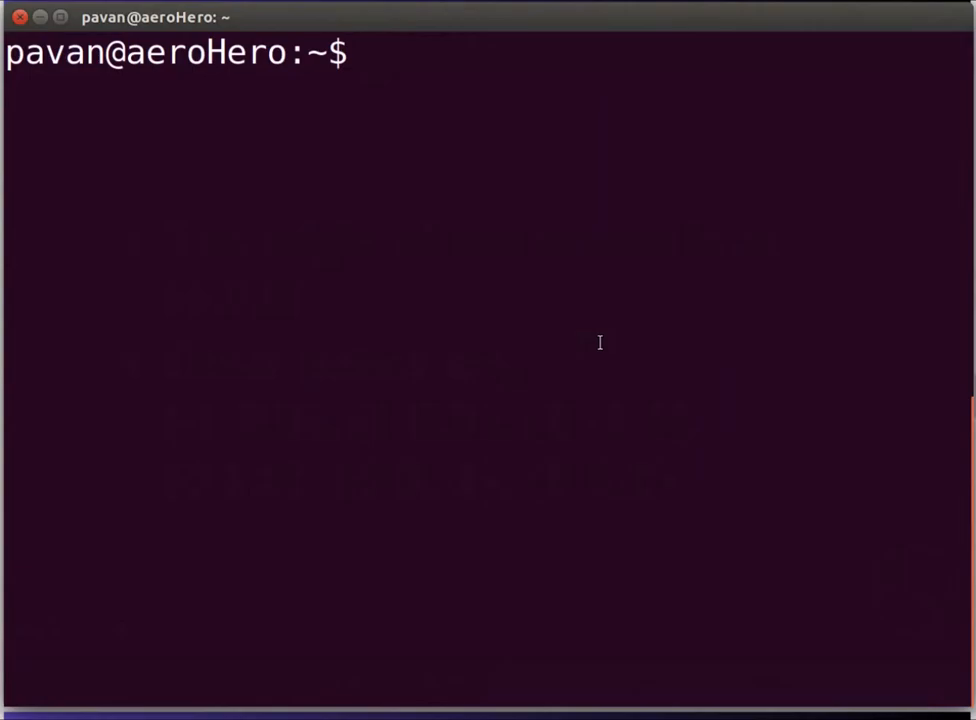
- Launch Gmsh on sphere1.geo from the terminal with gmsh sphere1.geo
{"action": "type", "text": "gmsh sphere1.geo"}
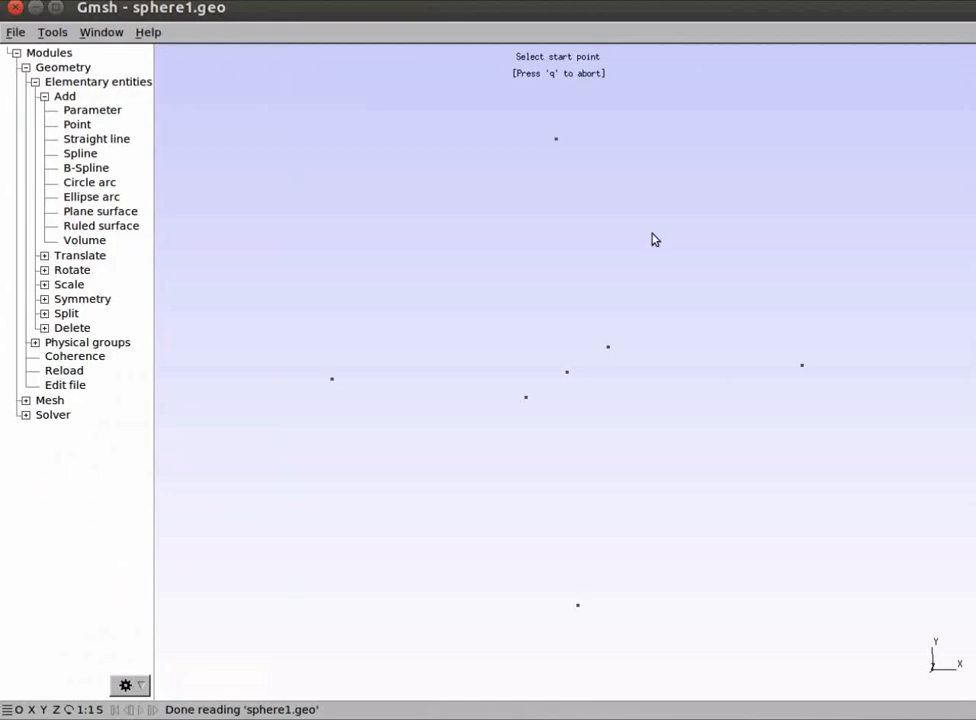
{"action": "mouse_move", "coordinate": [782, 380]}
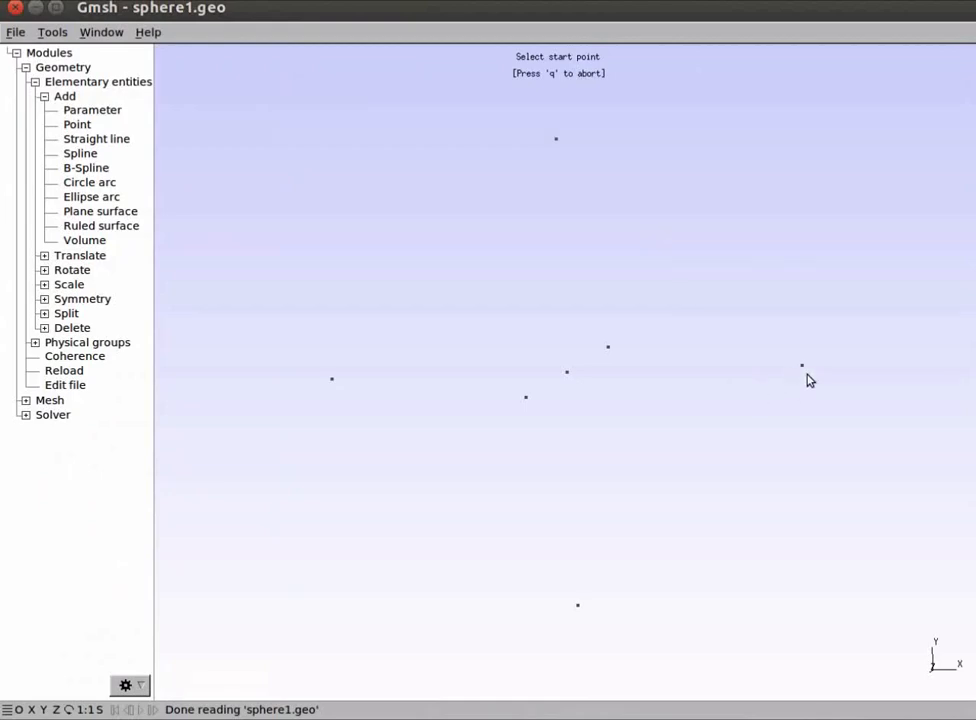
- Pick the arc's start point and the sphere's centre point for a new circle arc
{"action": "left_click", "coordinate": [800, 364]}
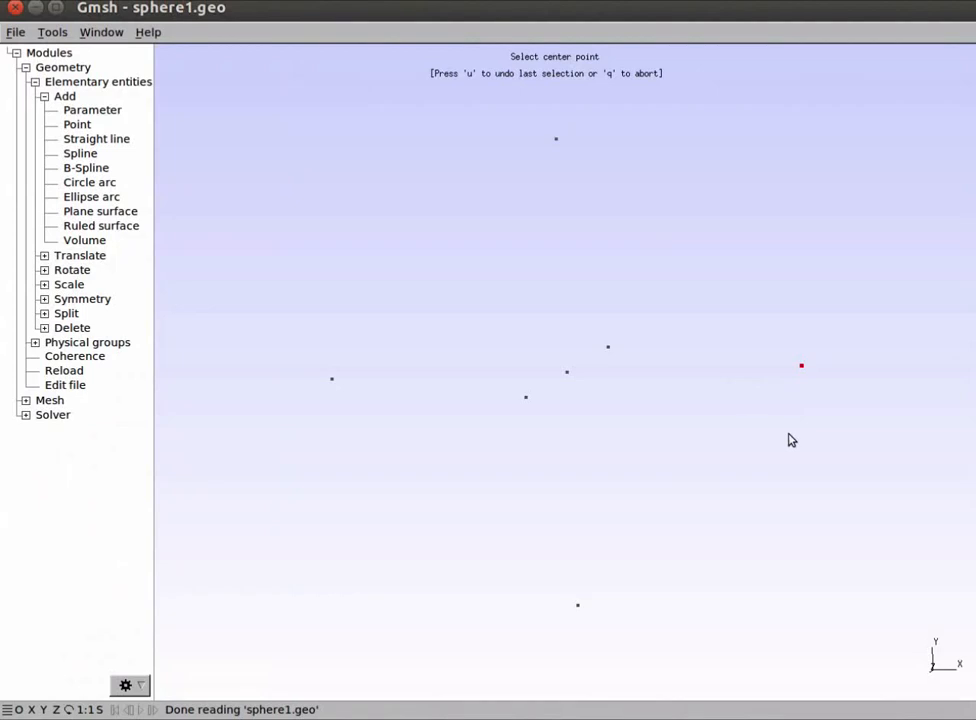
{"action": "mouse_move", "coordinate": [572, 408]}
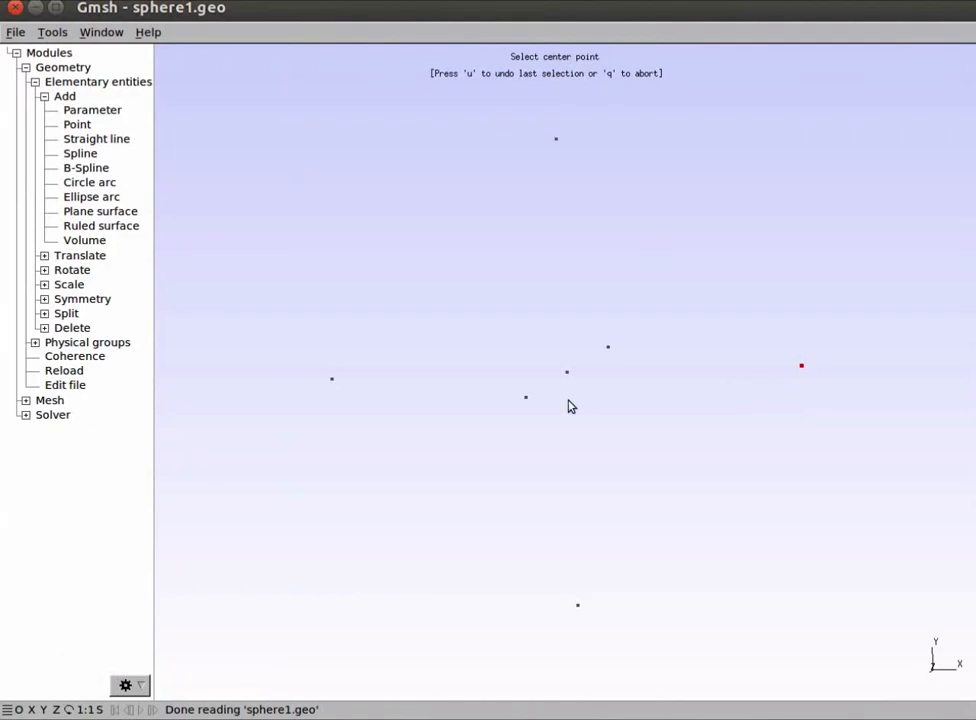
{"action": "left_click", "coordinate": [568, 370]}
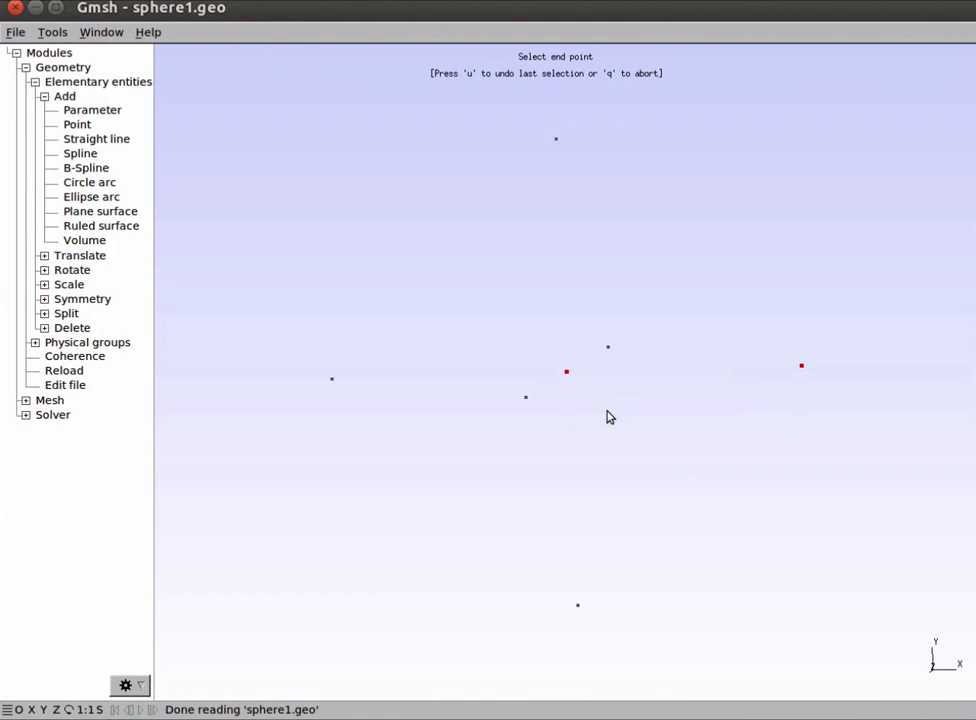
{"action": "mouse_move", "coordinate": [566, 372]}
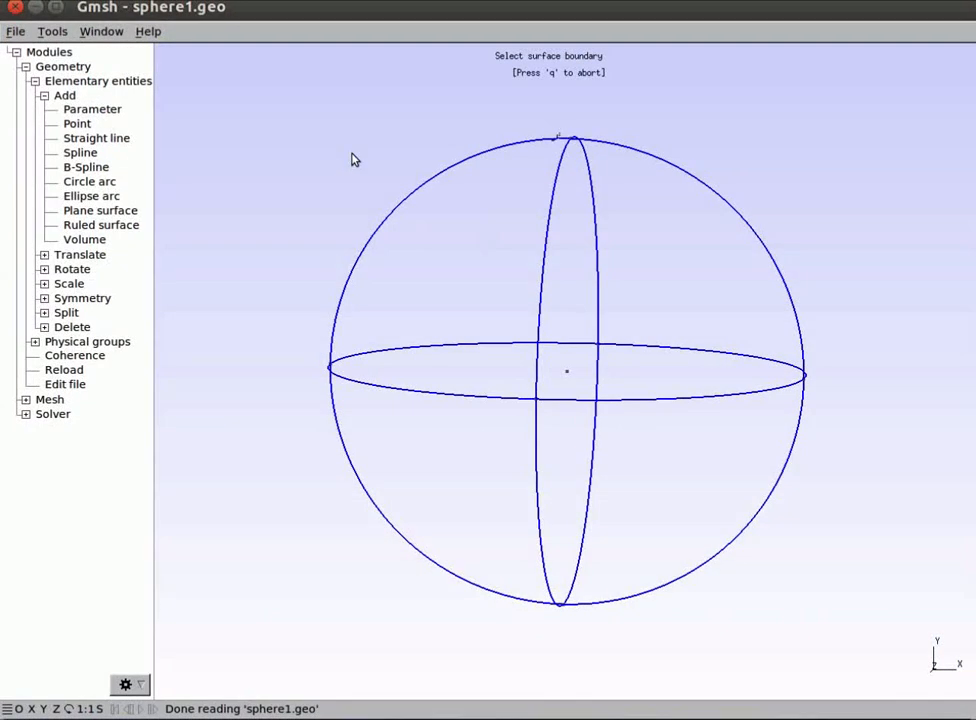
{"action": "mouse_move", "coordinate": [736, 156]}
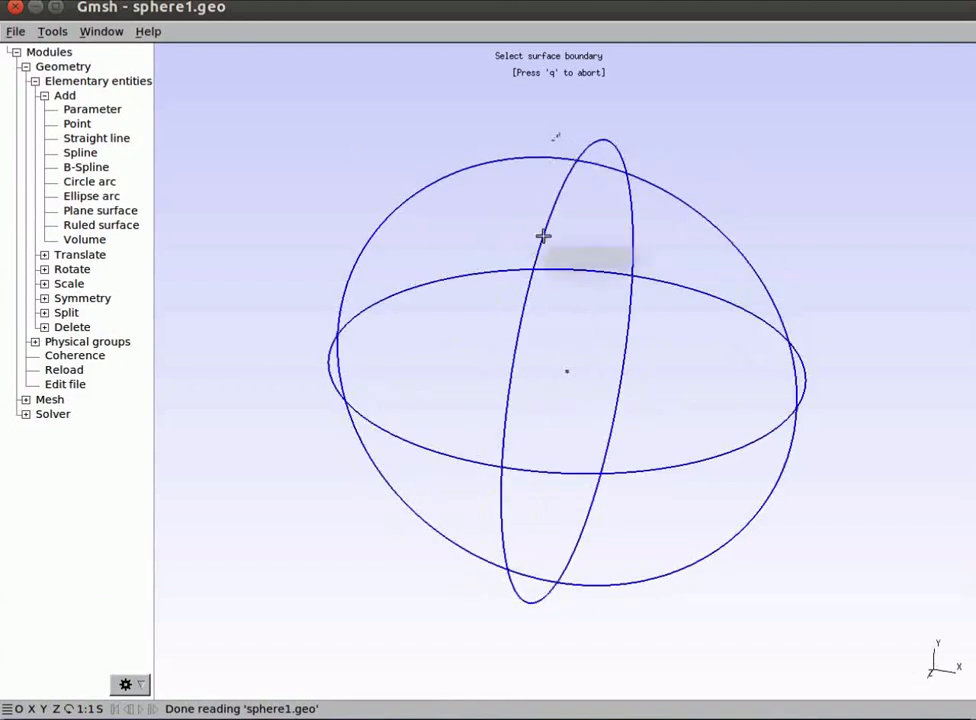
- Select the bounding arc loop and end selection (e) to create the ruled surface patch
{"action": "left_click", "coordinate": [544, 236]}
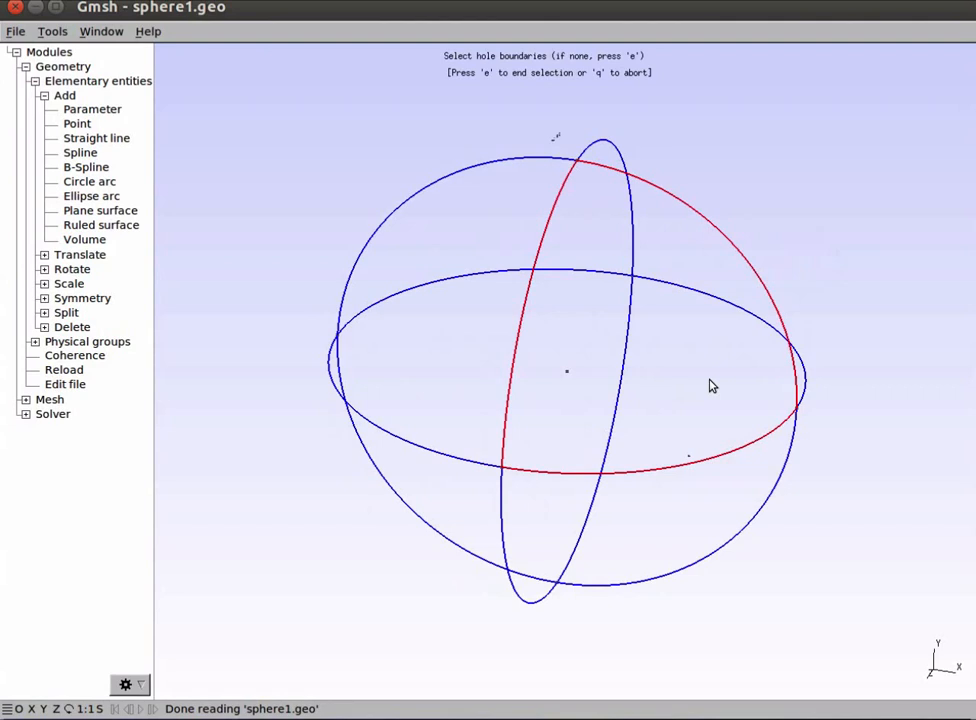
{"action": "key", "text": "e"}
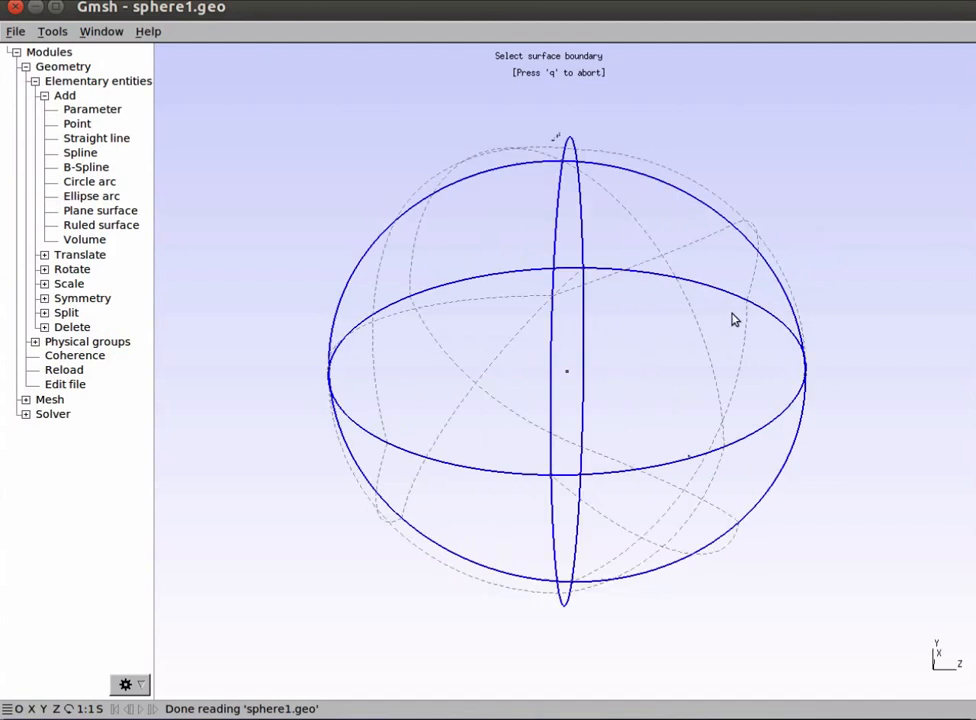
{"action": "mouse_move", "coordinate": [690, 336]}
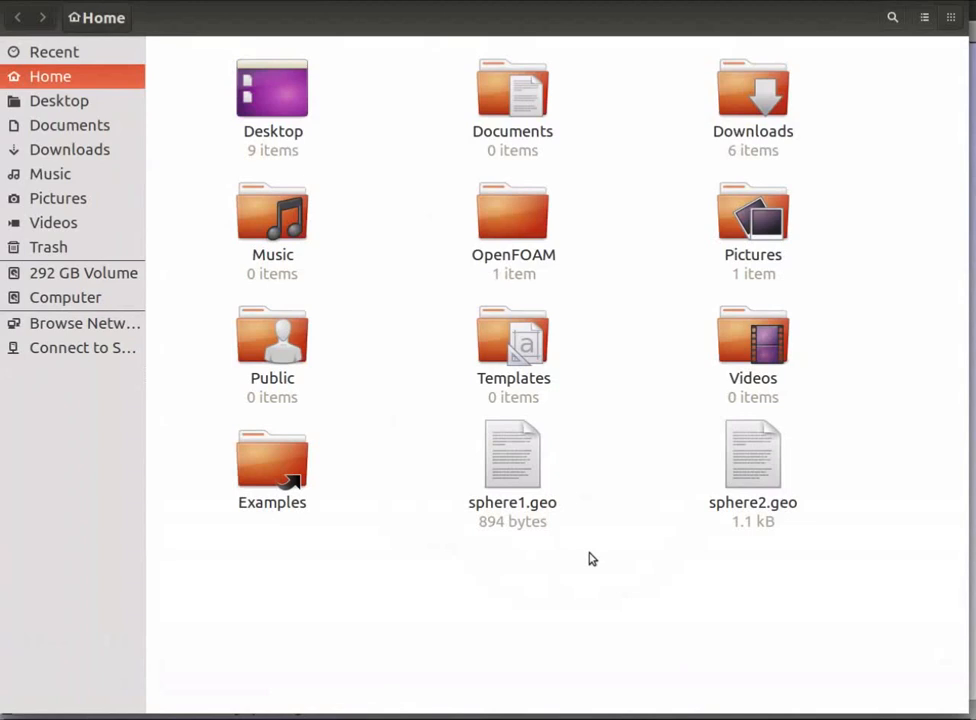
- Open sphere1.geo from the home folder in the gedit text editor
{"action": "double_click", "coordinate": [512, 452]}
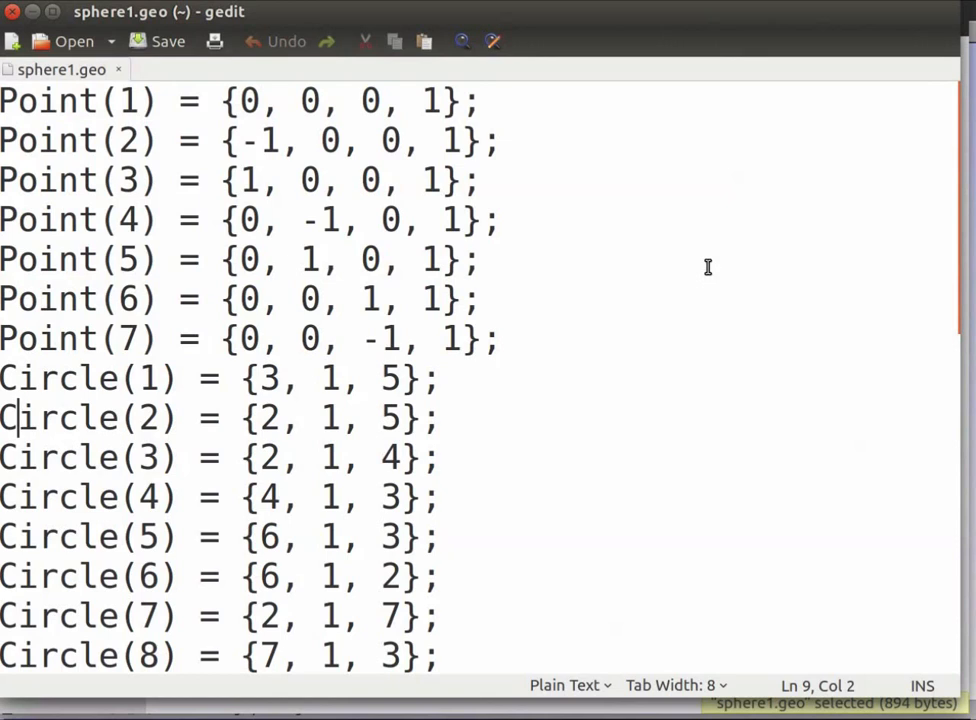
{"action": "mouse_move", "coordinate": [692, 240]}
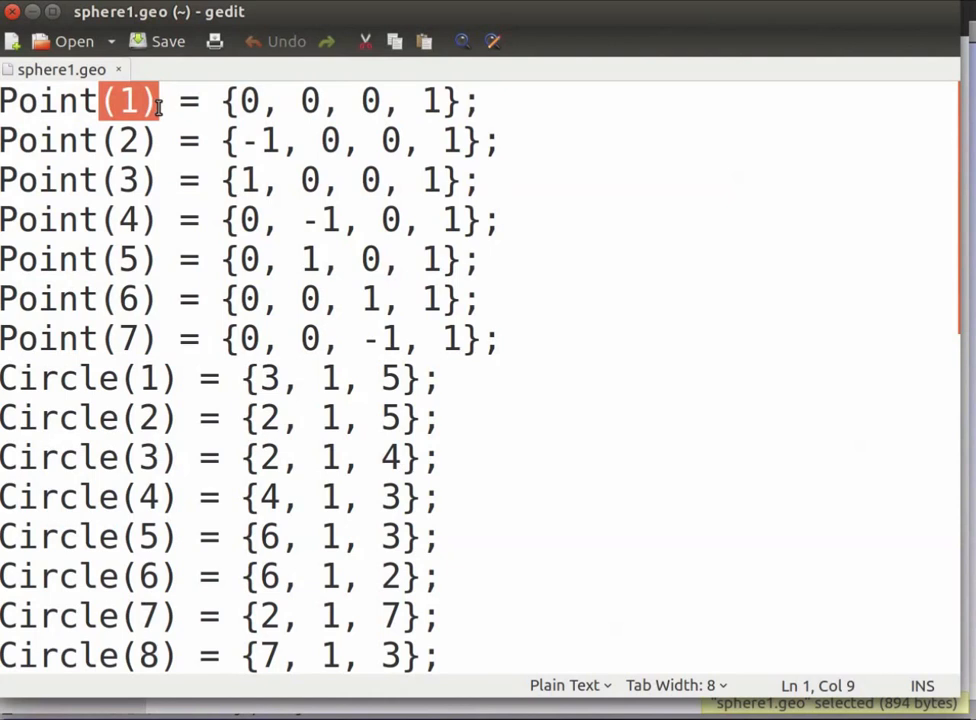
{"action": "mouse_move", "coordinate": [258, 478]}
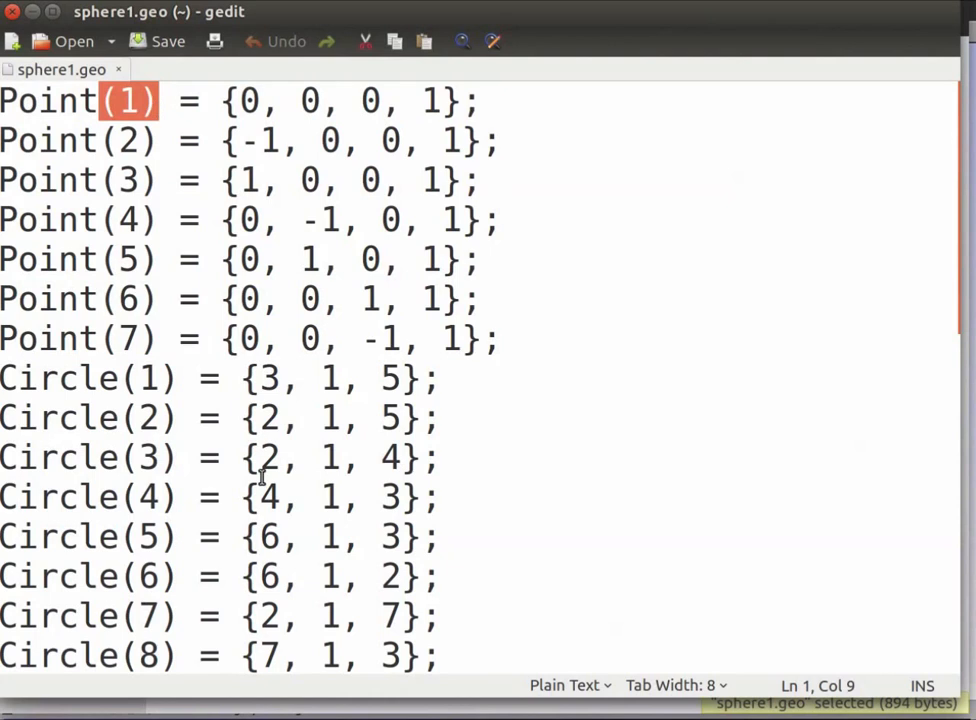
- Place the cursor in sphere1.geo to replace the points' mesh size 1 with s
{"action": "left_click", "coordinate": [236, 100]}
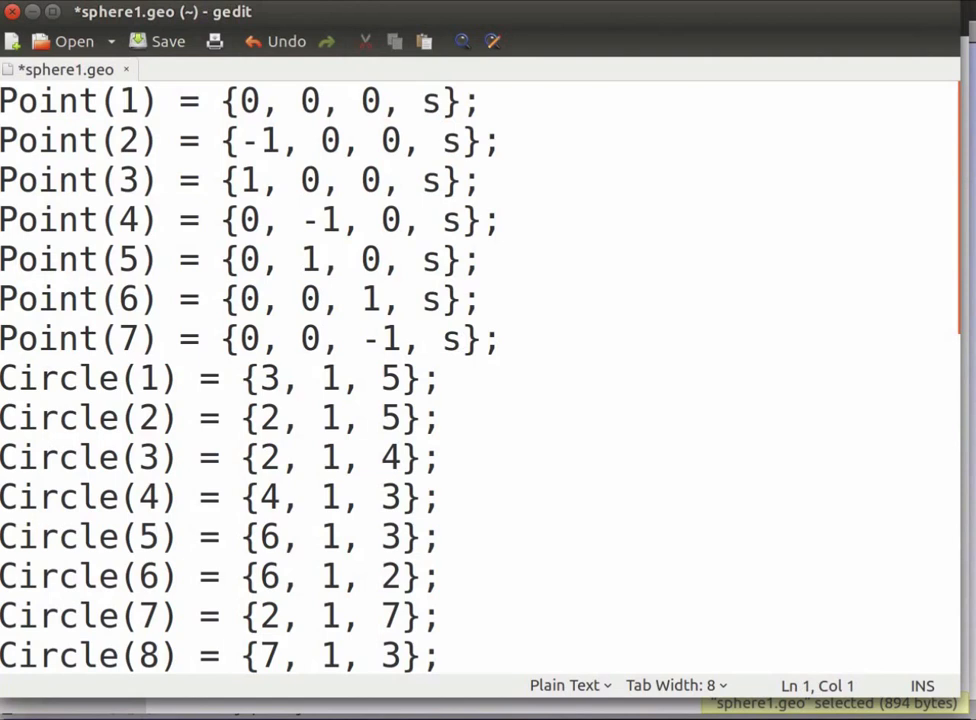
- Add s=0.1; and Mesh.CharacteristicLengthFromCurvature = 0.05; at the top of the file
{"action": "type", "text": "s="}
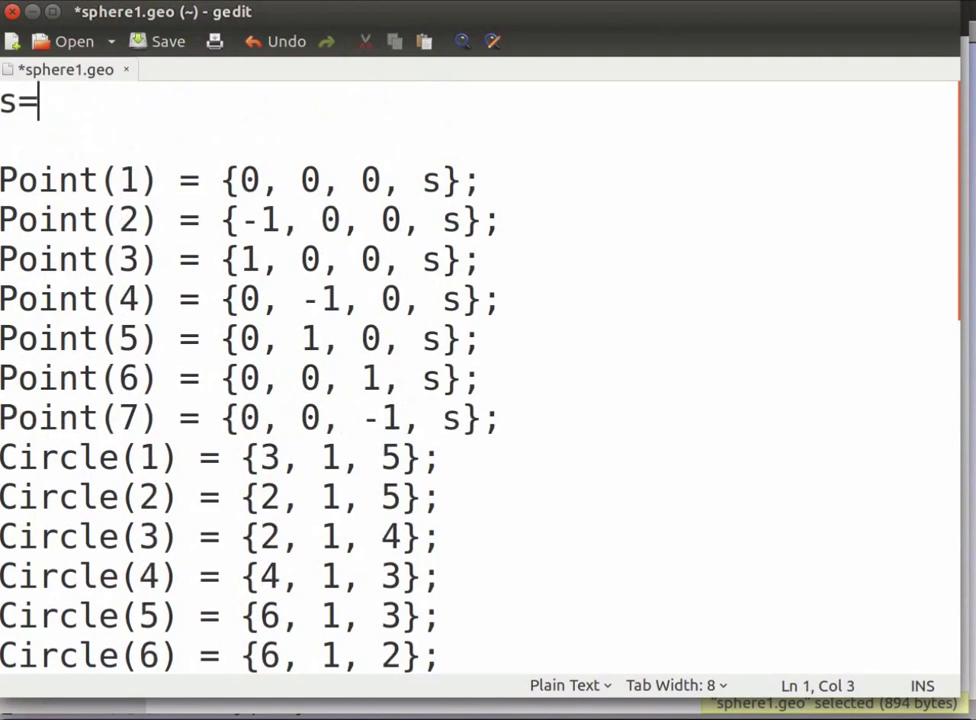
{"action": "type", "text": "0.1"}
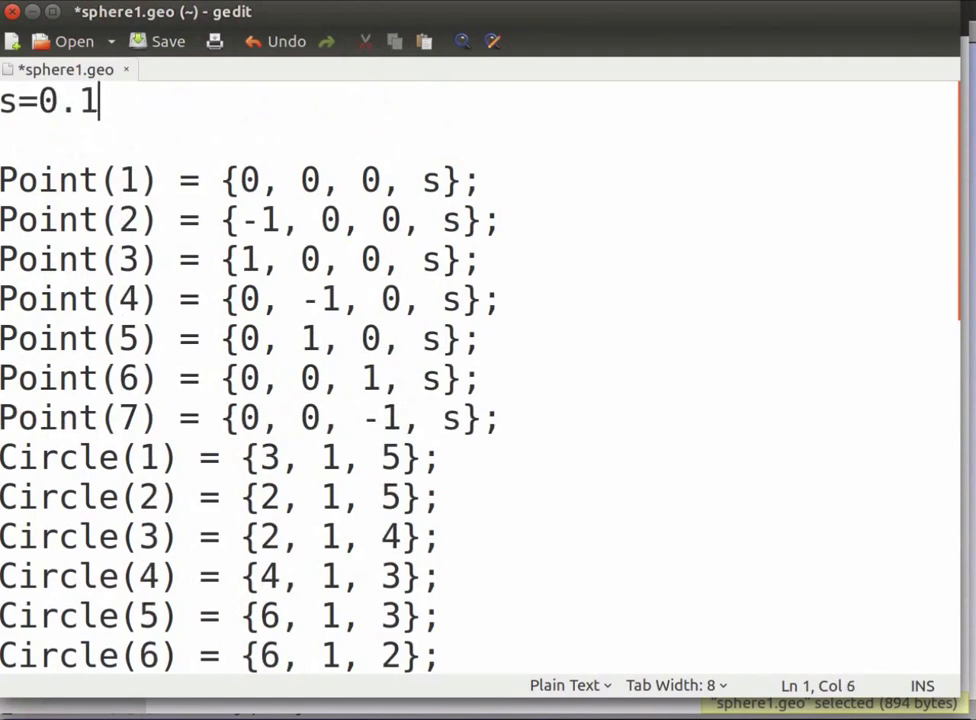
{"action": "type", "text": ";"}
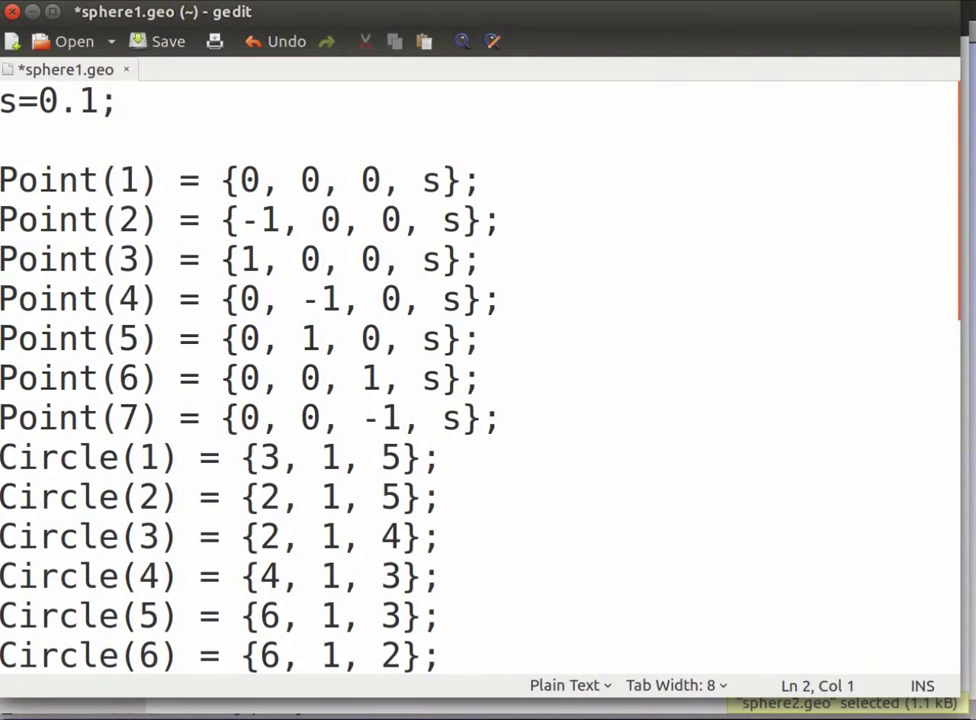
{"action": "type", "text": "Mesh.CharacteristicLengthFromCurvature = 0.05;"}
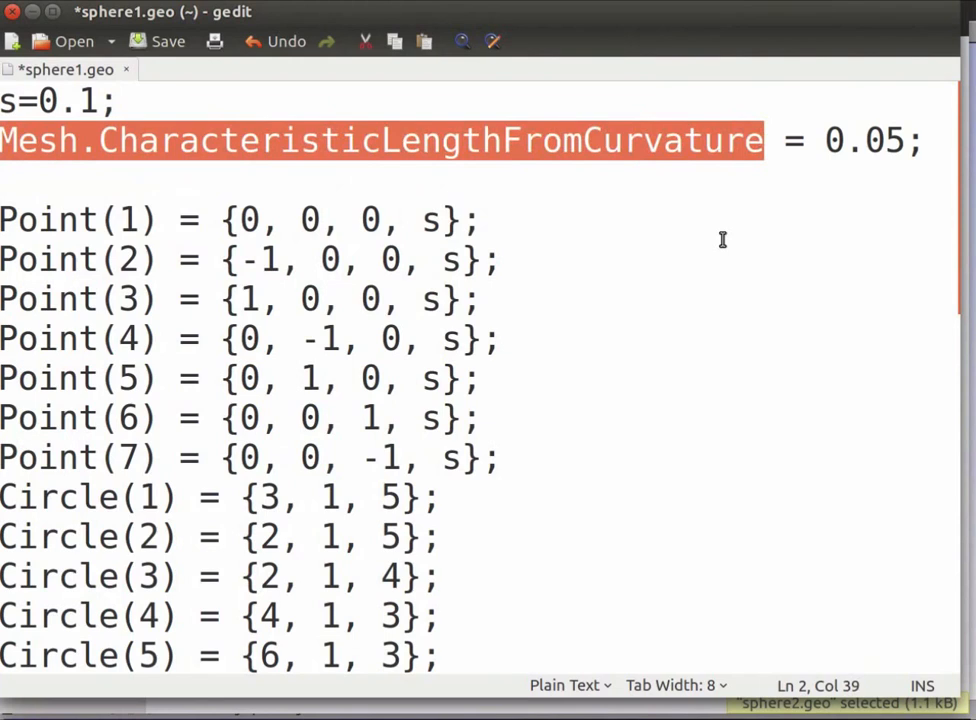
- Write a Surface Loop(29) = {}; line after the ruled surfaces and check the first surface number
{"action": "scroll", "scroll_direction": "down", "scroll_amount": 3}
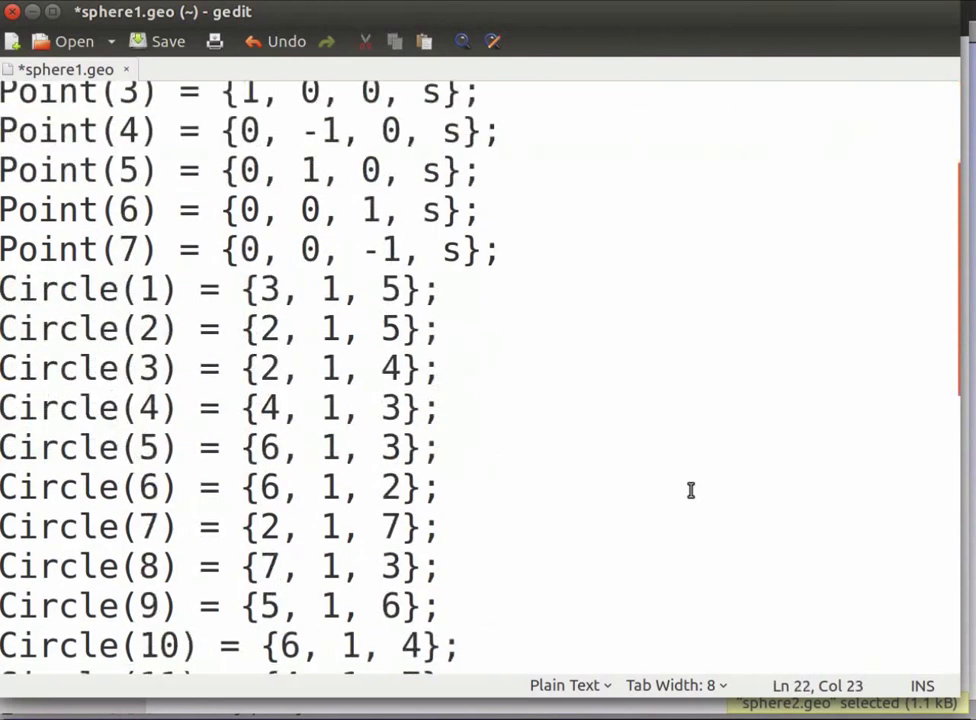
{"action": "scroll", "scroll_direction": "down", "scroll_amount": 3}
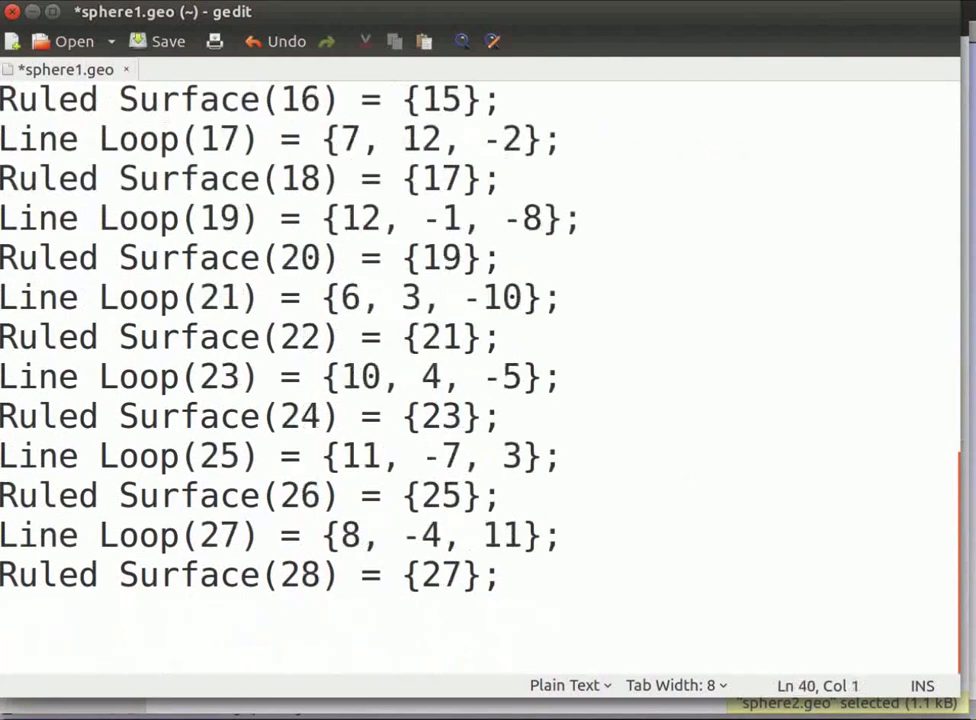
{"action": "type", "text": "Surface Loop"}
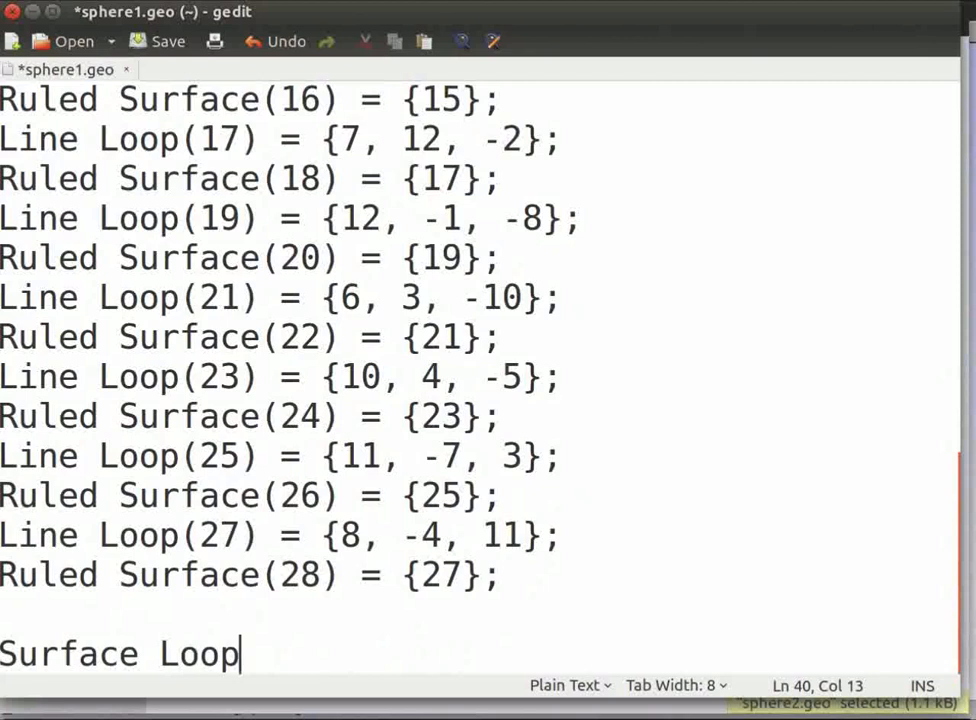
{"action": "type", "text": "()"}
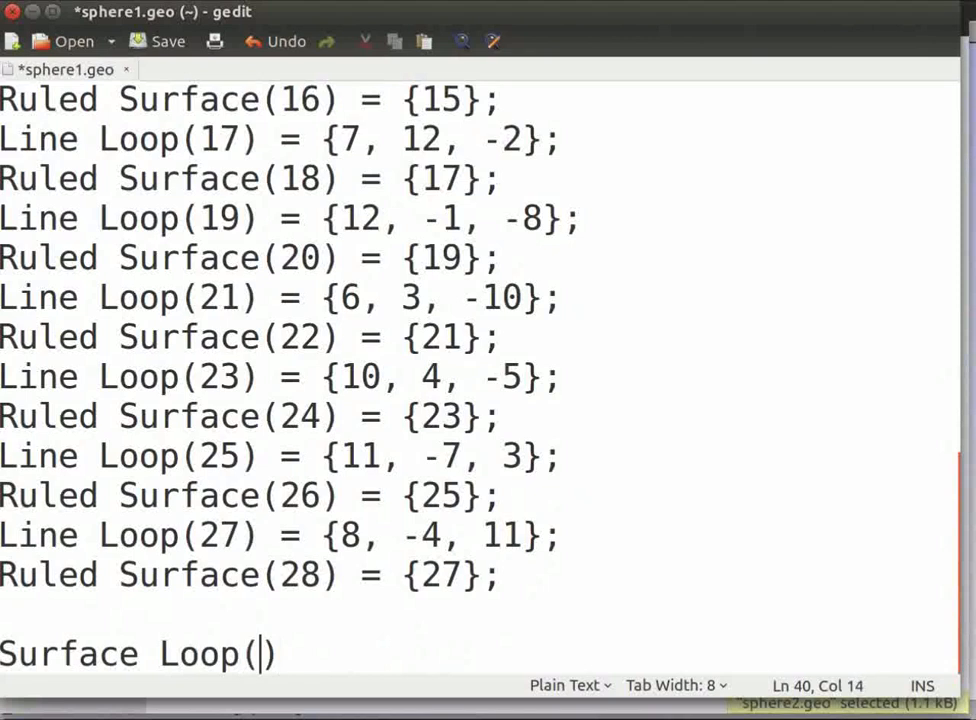
{"action": "type", "text": "29)"}
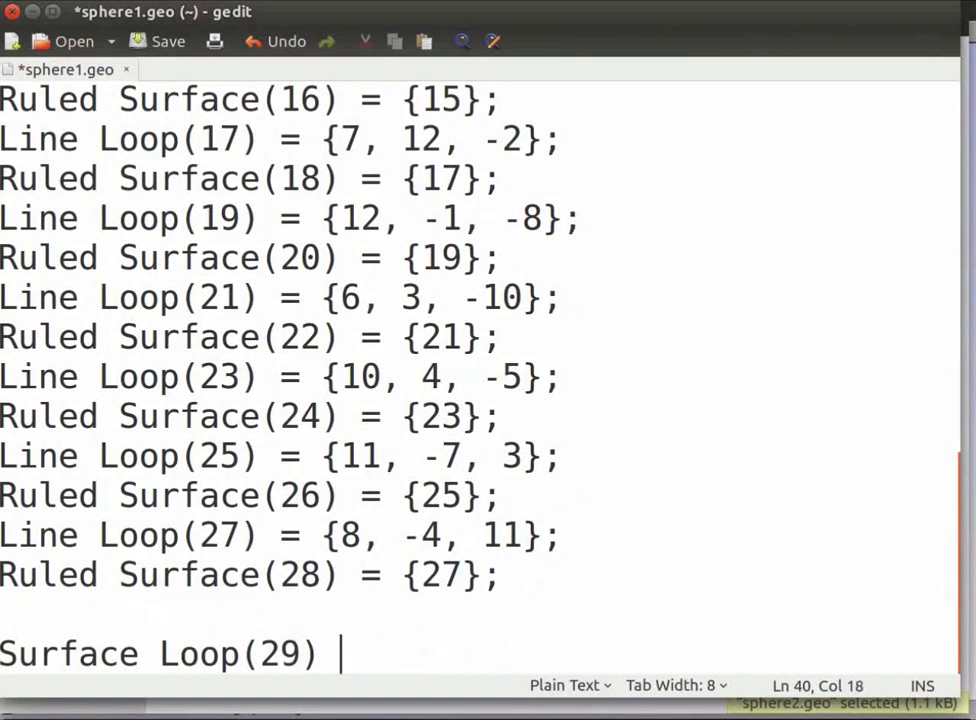
{"action": "type", "text": "="}
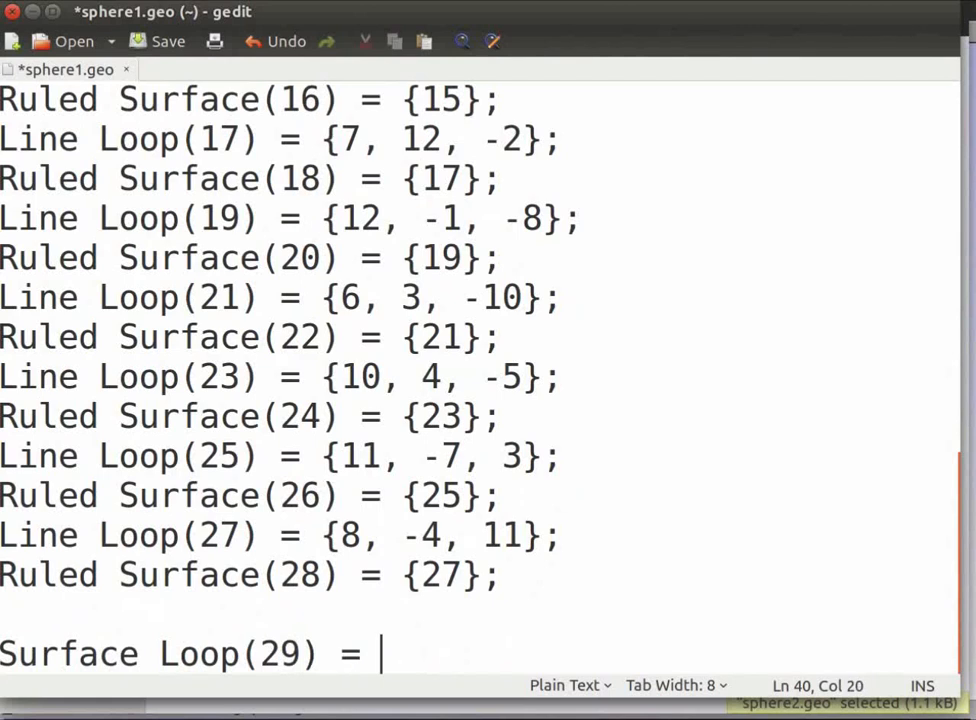
{"action": "type", "text": "{};"}
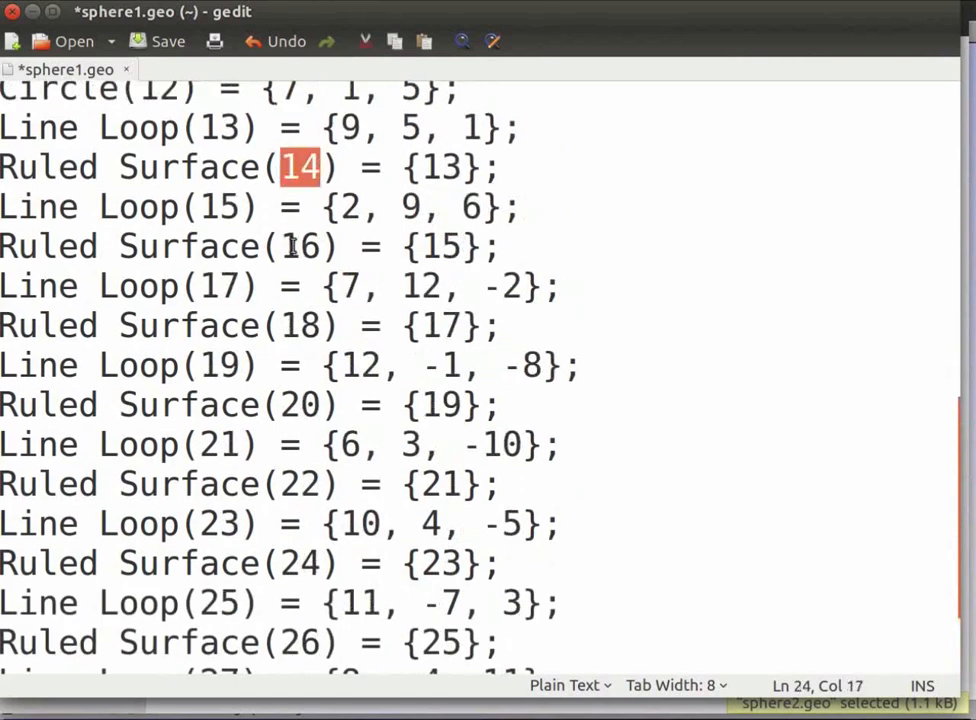
{"action": "left_click", "coordinate": [300, 324]}
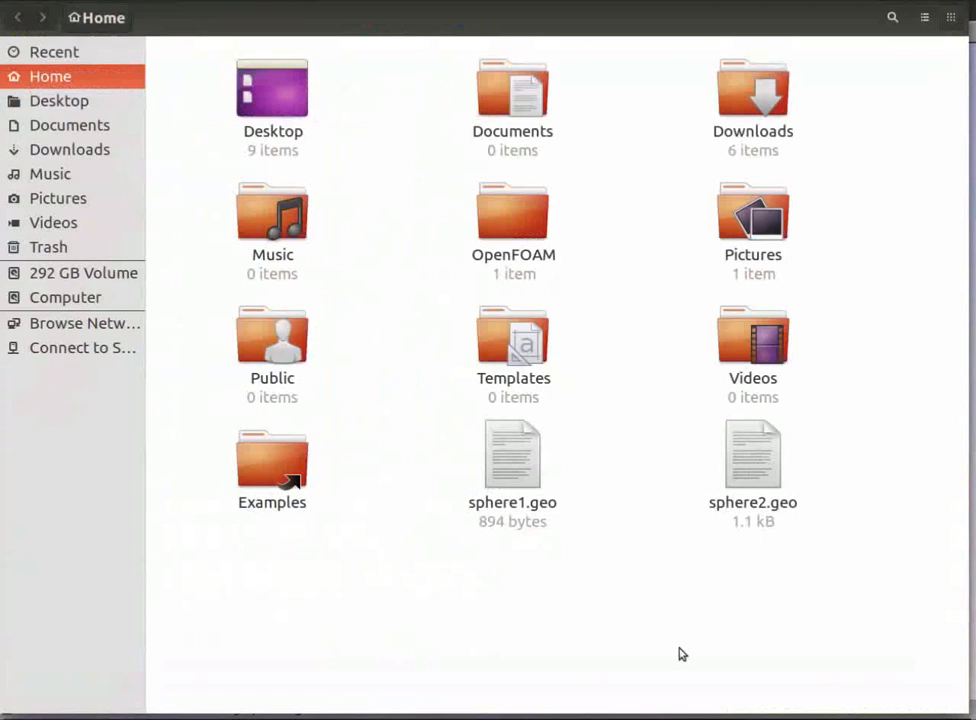
- Switch to the Gmsh window and reload the edited sphere1.geo geometry
{"action": "double_click", "coordinate": [512, 456]}
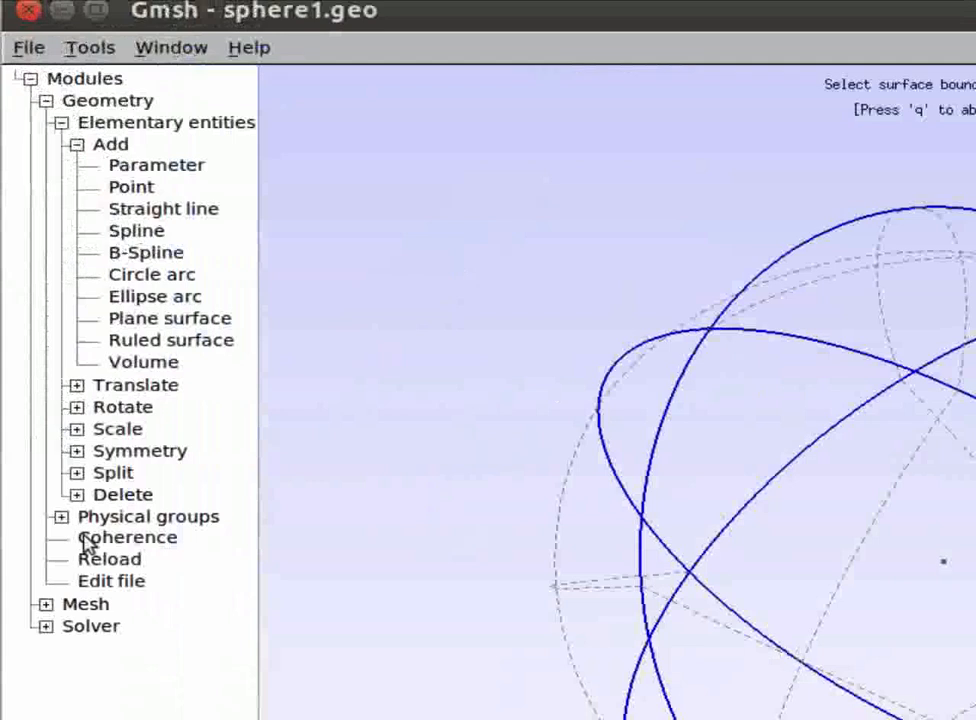
{"action": "left_click", "coordinate": [52, 516]}
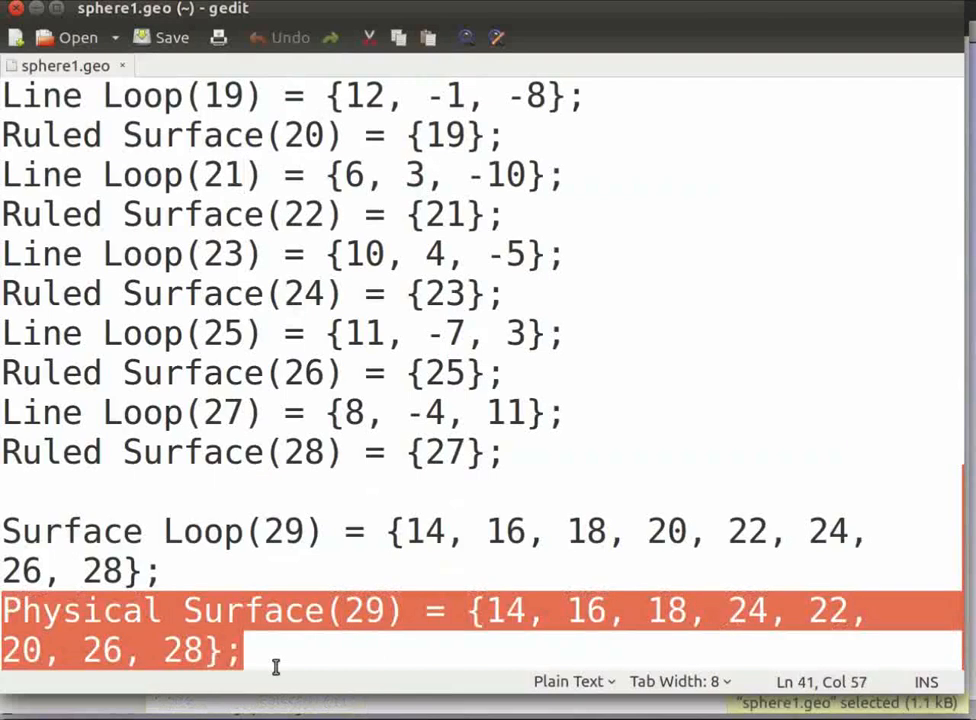
- Rename the Physical Surface identifier 29 to "sphere"
{"action": "double_click", "coordinate": [372, 610]}
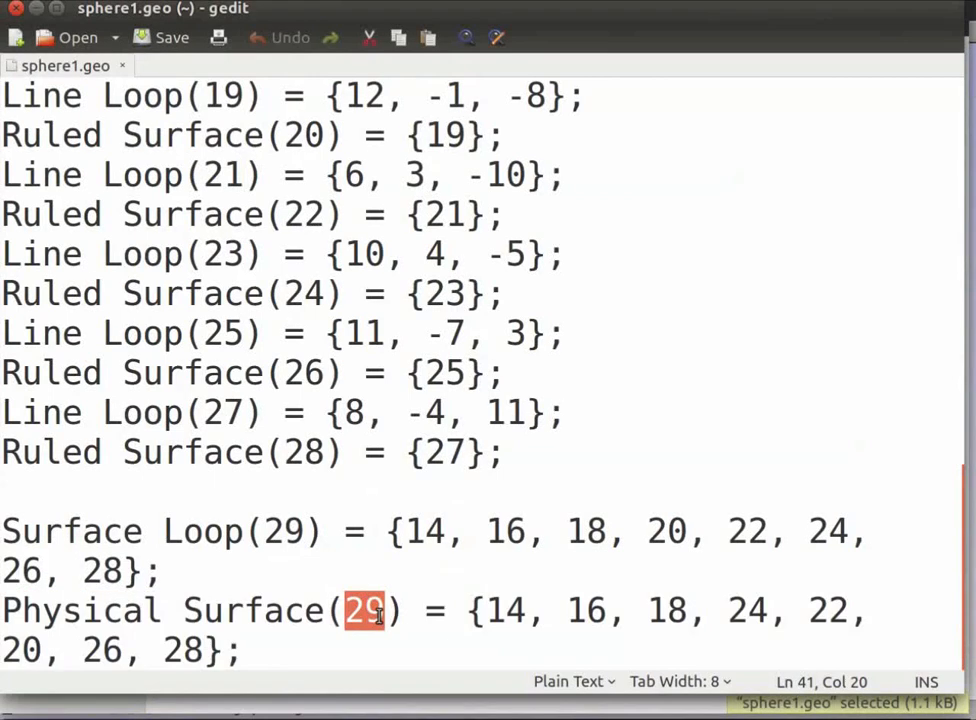
{"action": "type", "text": "\"sphere\""}
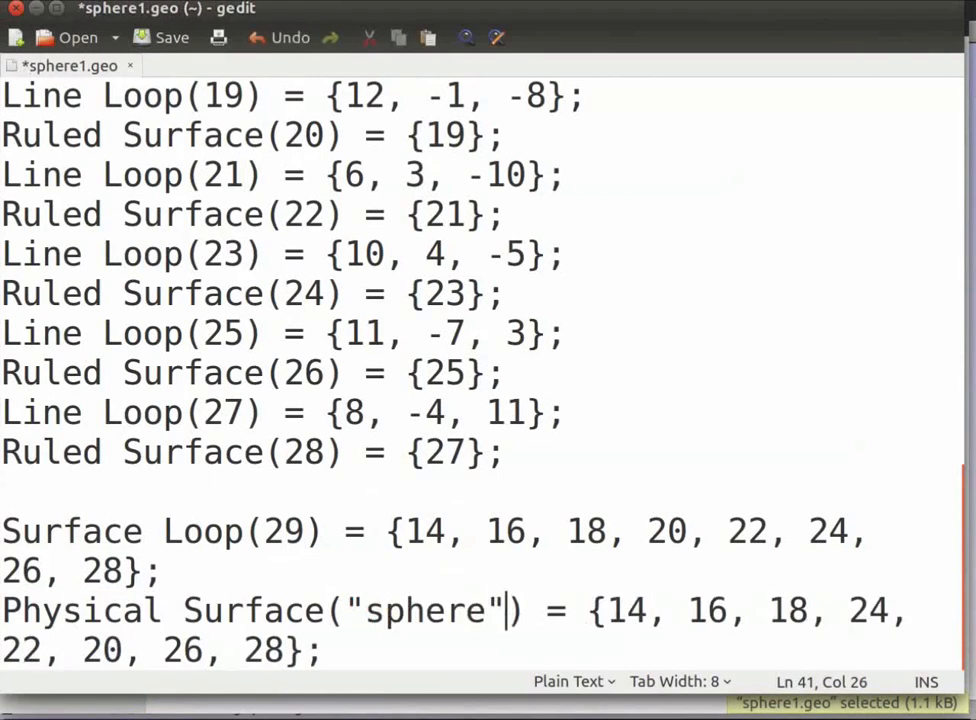